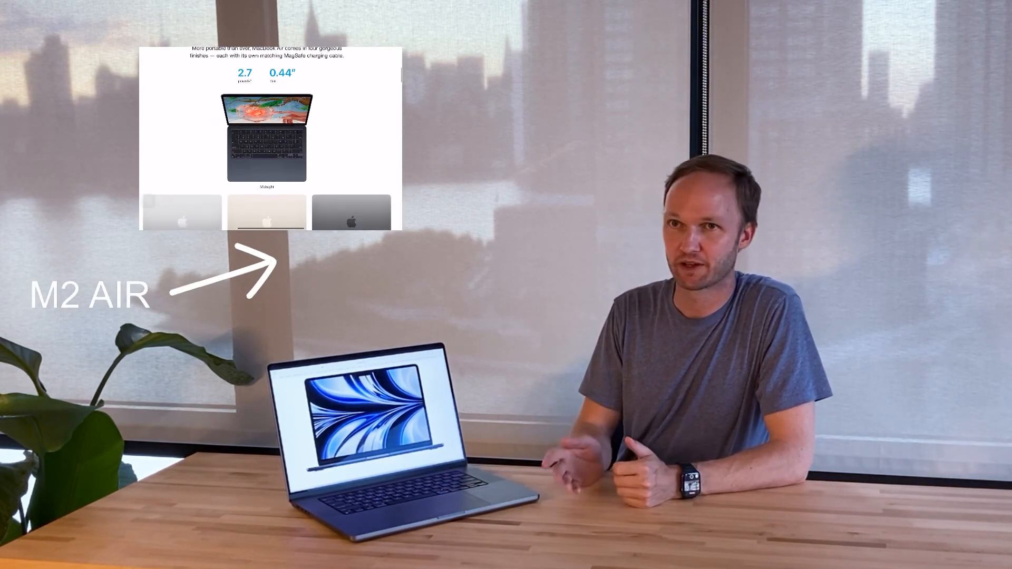
pyautogui.scroll(-3)
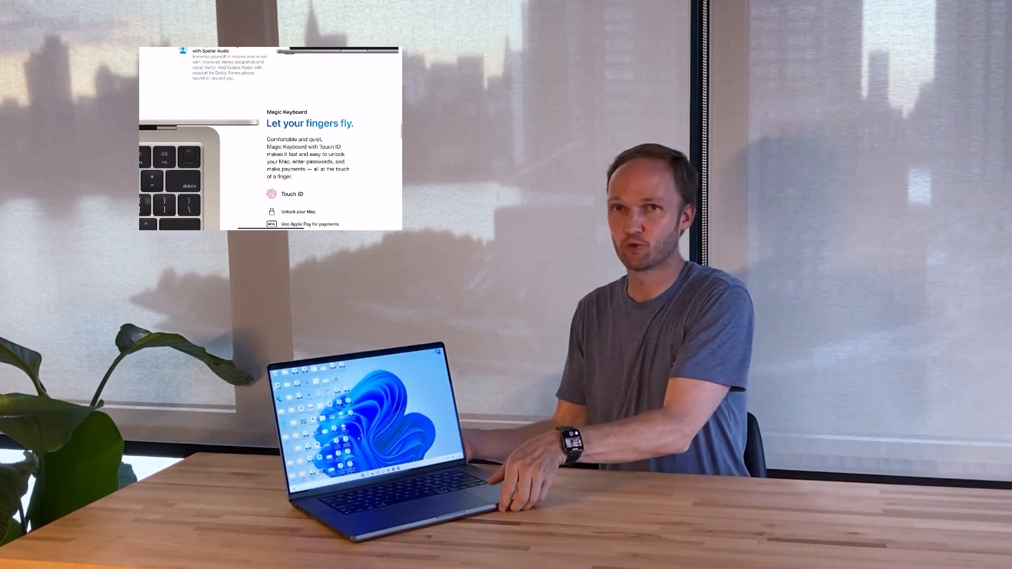
pyautogui.scroll(-3)
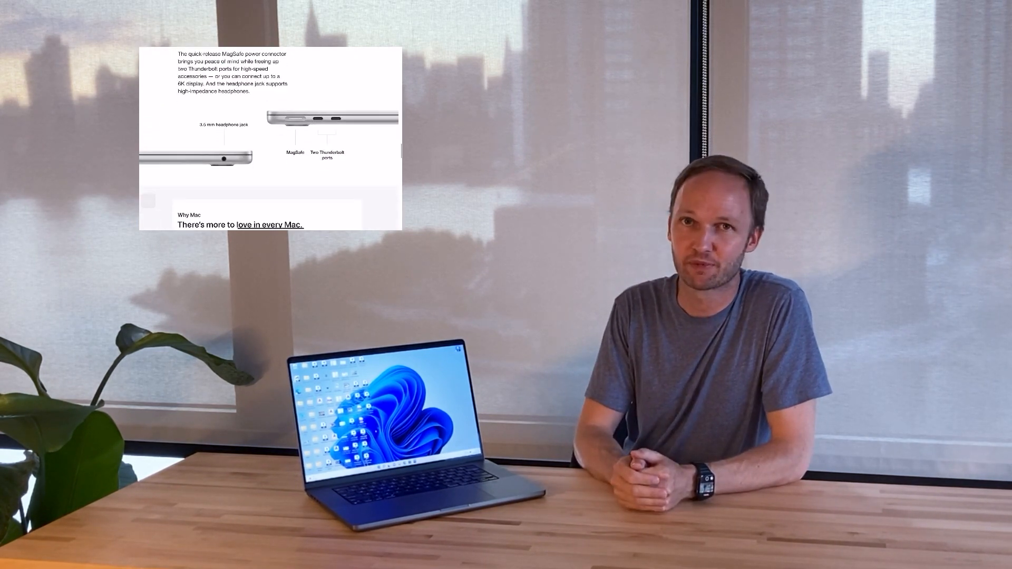
pyautogui.scroll(-3)
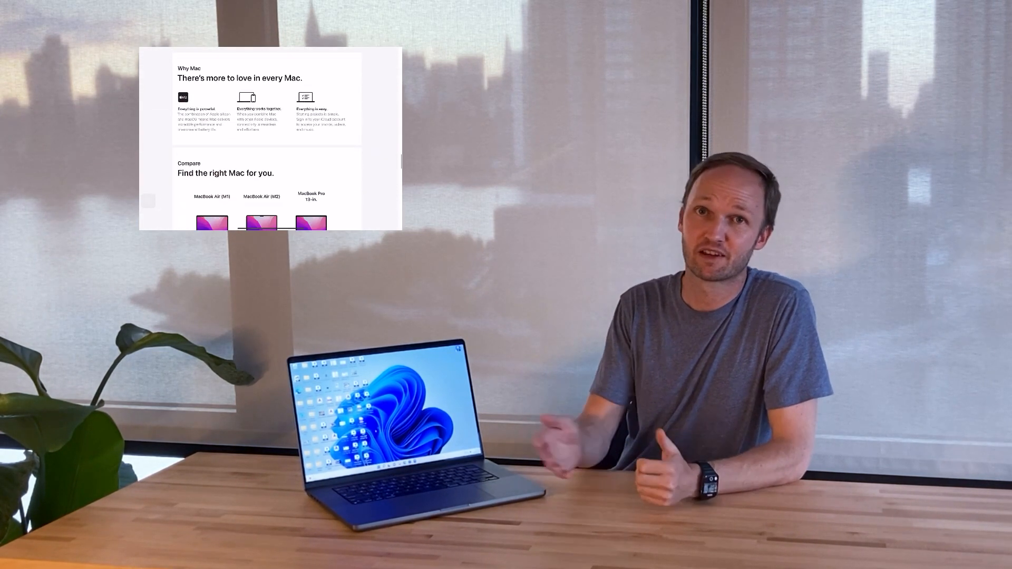
pyautogui.scroll(-3)
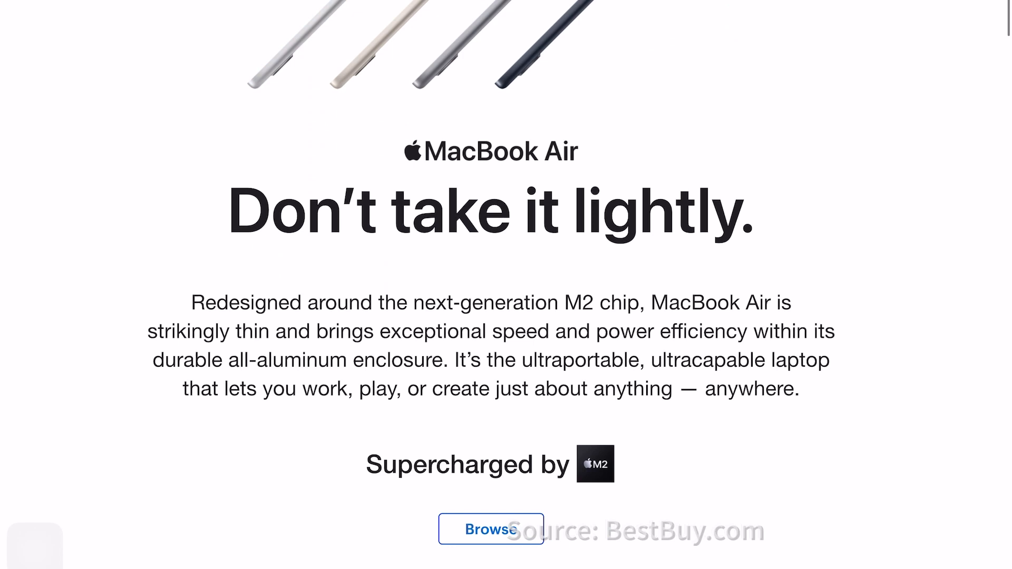
pyautogui.scroll(-3)
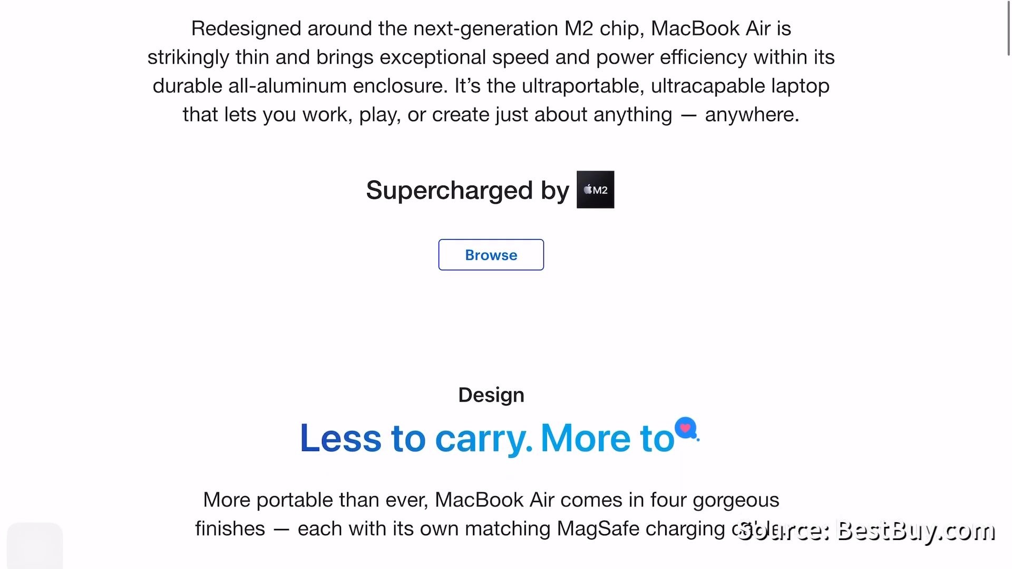
pyautogui.scroll(-3)
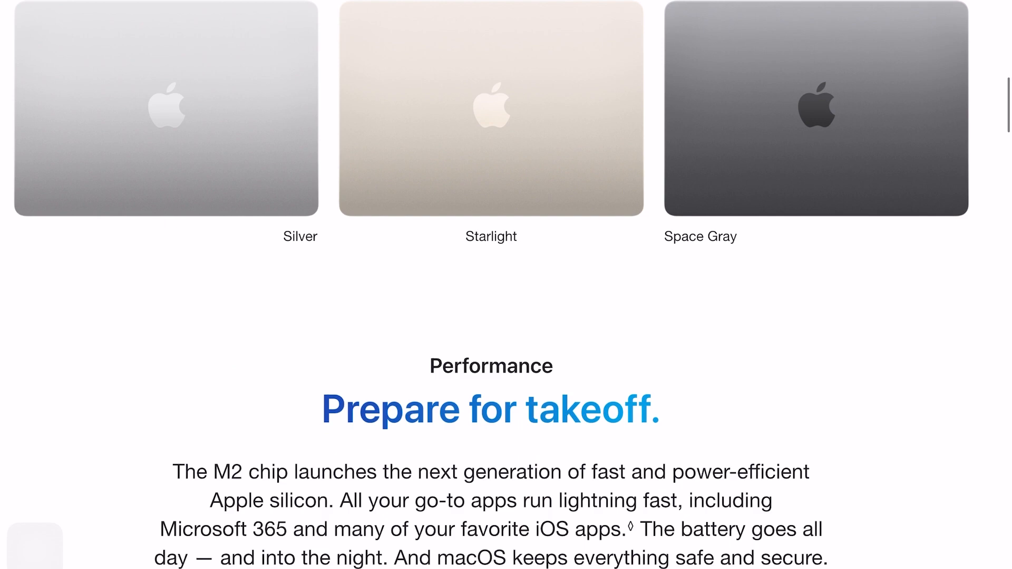
pyautogui.scroll(-3)
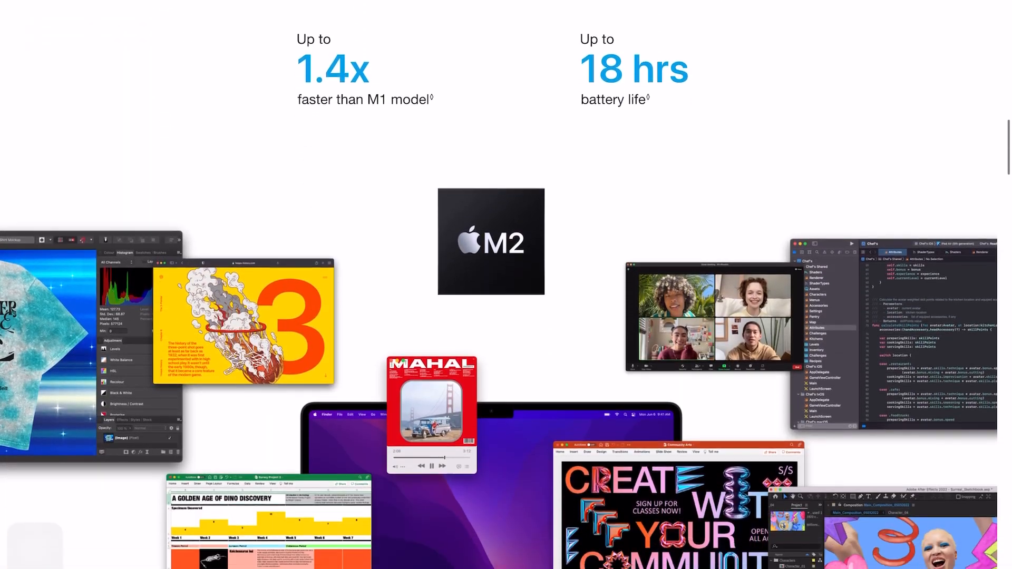
pyautogui.scroll(-3)
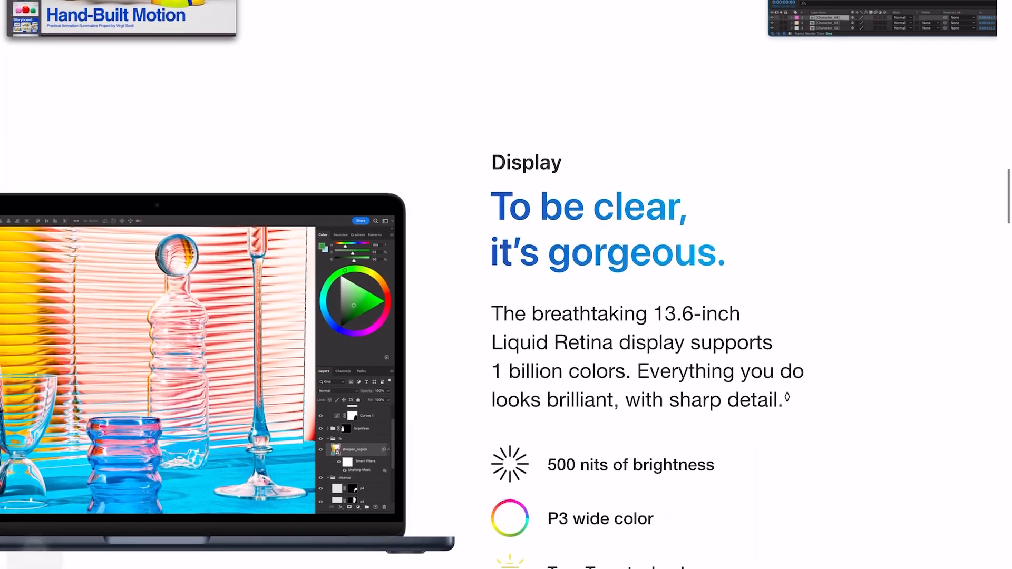
pyautogui.scroll(-3)
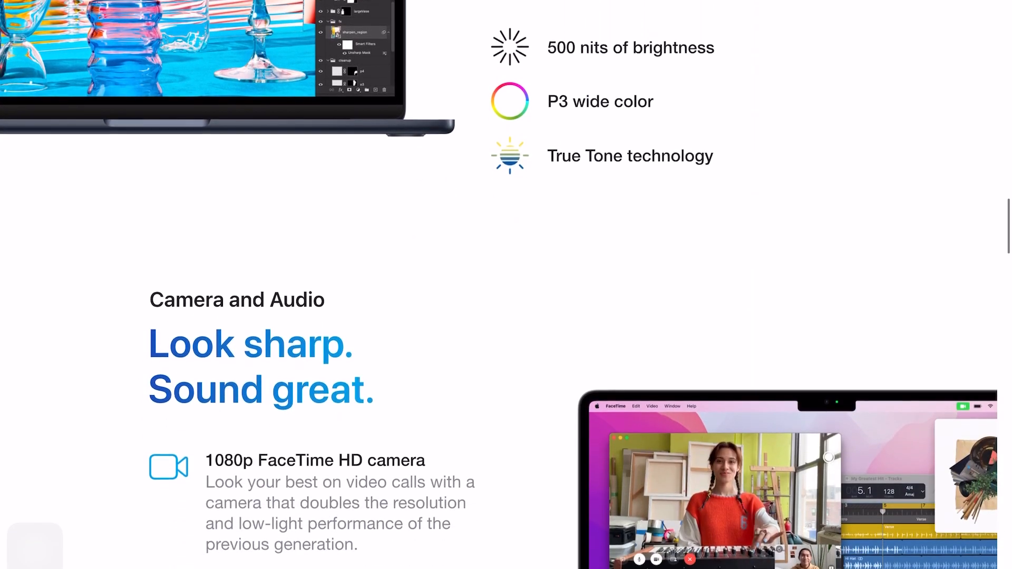
pyautogui.scroll(-3)
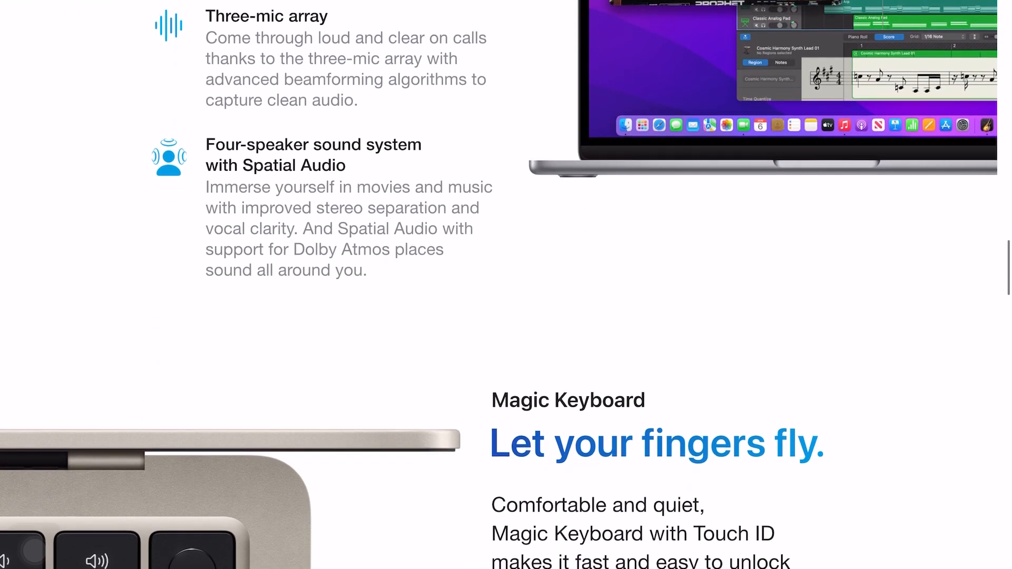
pyautogui.scroll(-3)
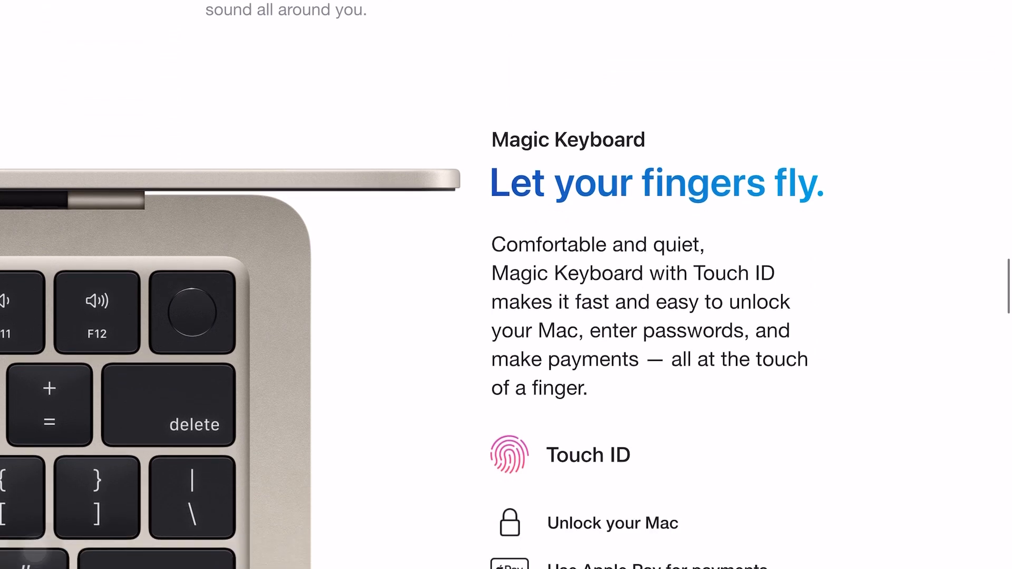
pyautogui.scroll(-3)
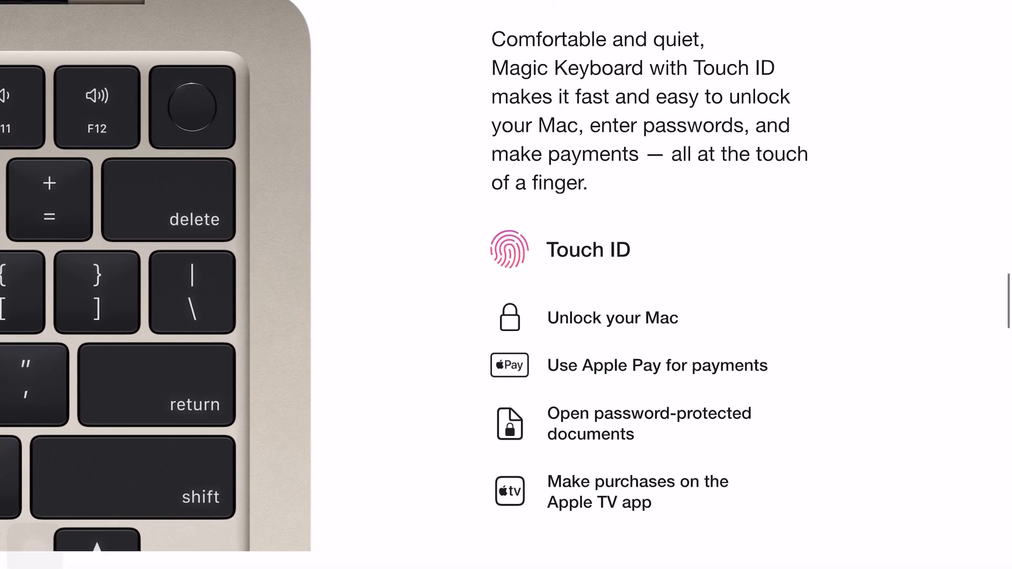
pyautogui.scroll(-3)
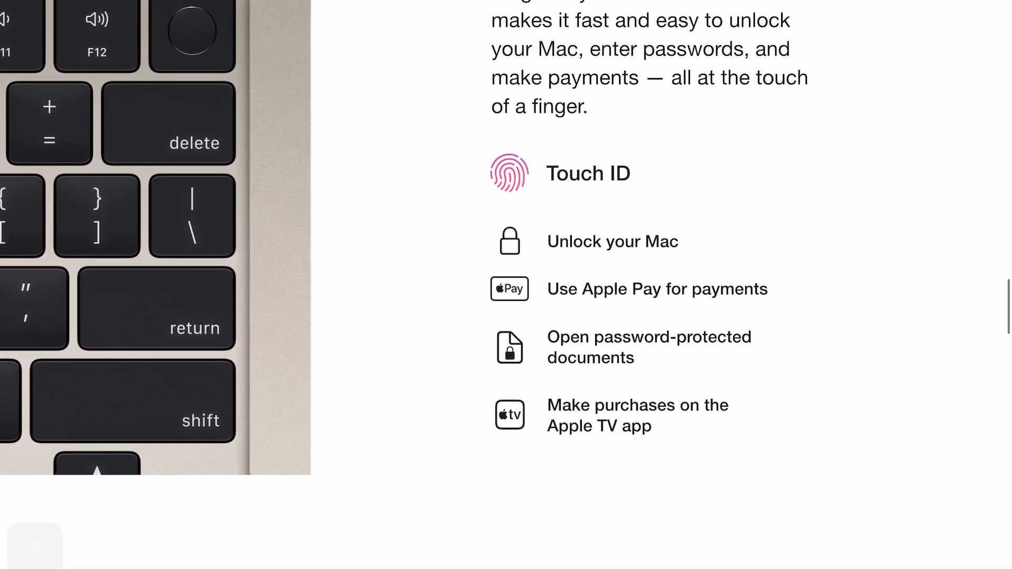
pyautogui.scroll(-3)
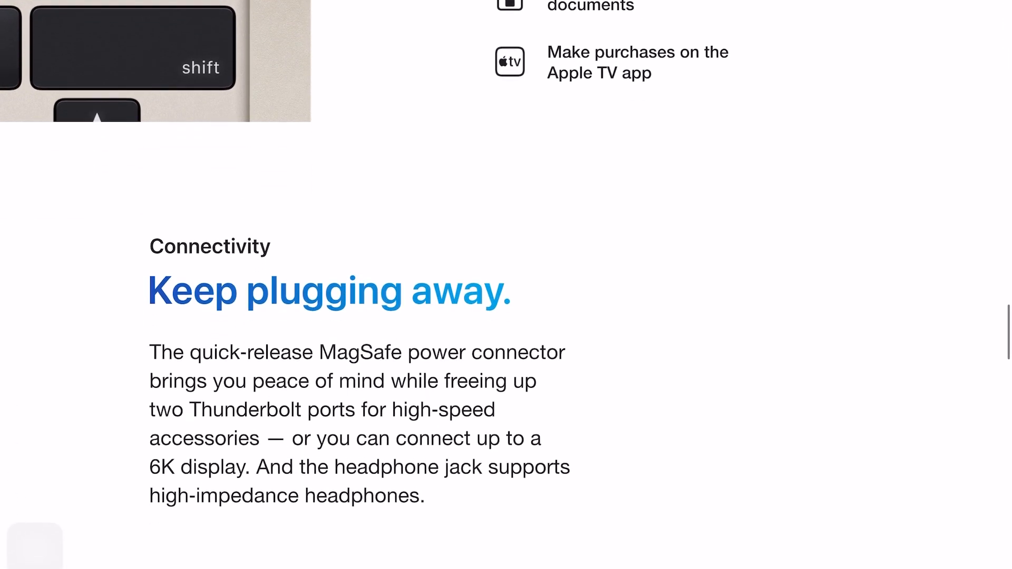
pyautogui.scroll(-3)
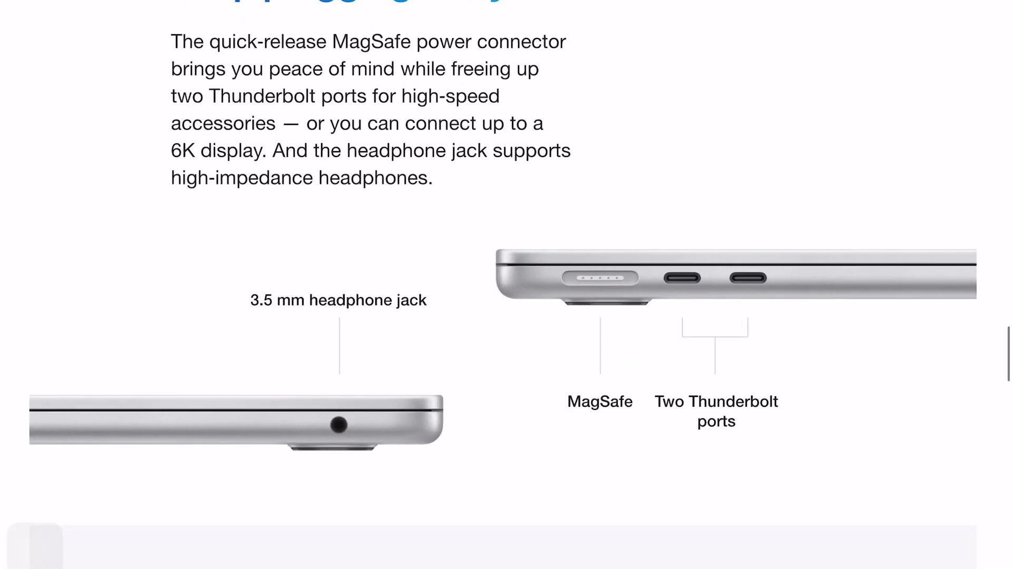
pyautogui.scroll(-3)
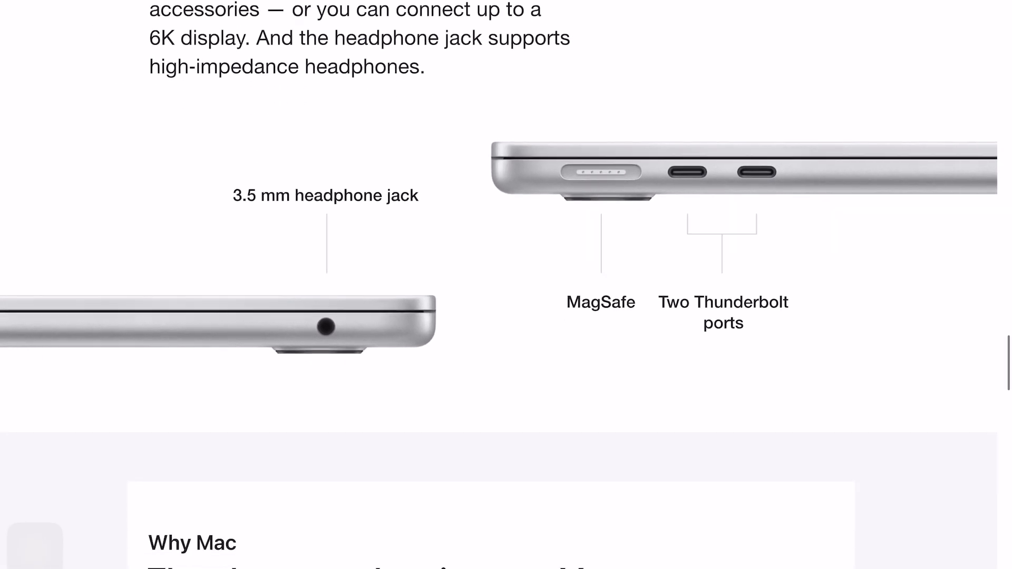
pyautogui.scroll(-3)
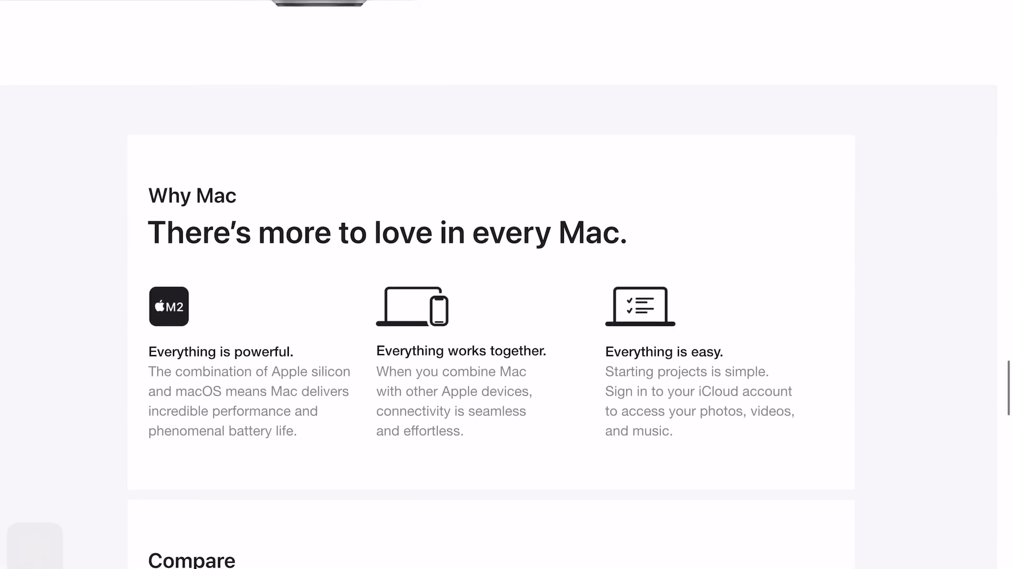
pyautogui.scroll(-3)
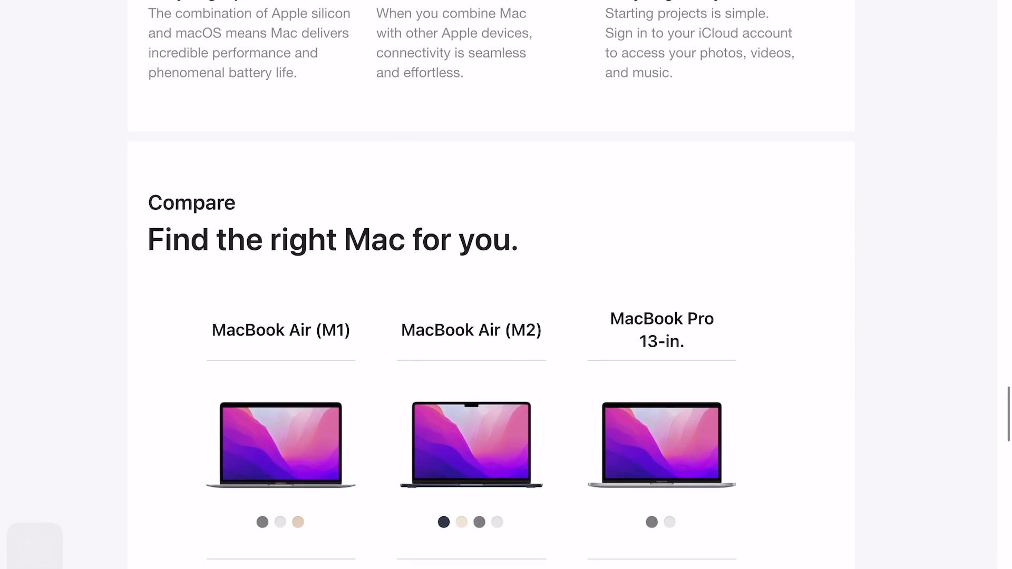
pyautogui.scroll(-3)
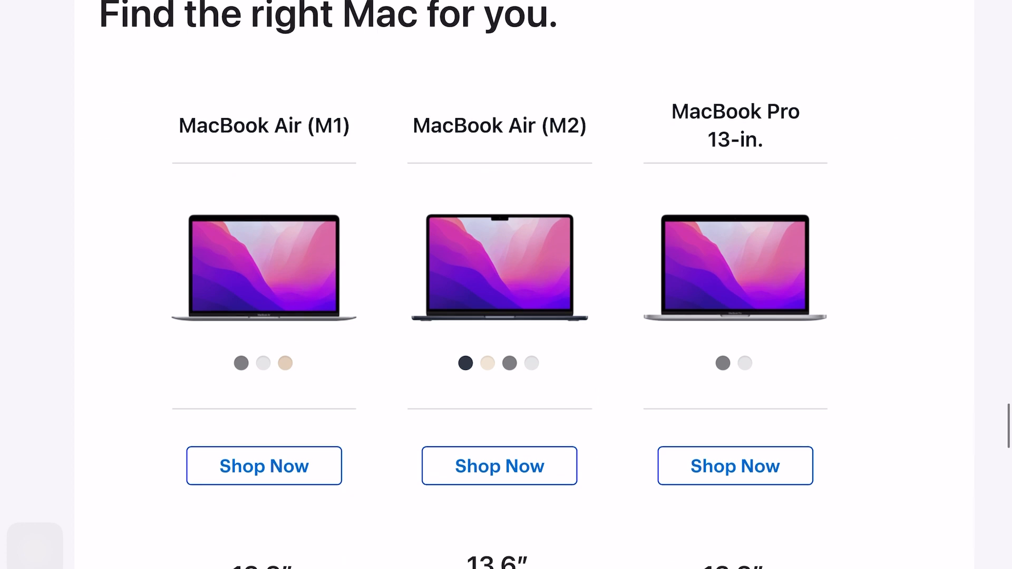
pyautogui.scroll(-3)
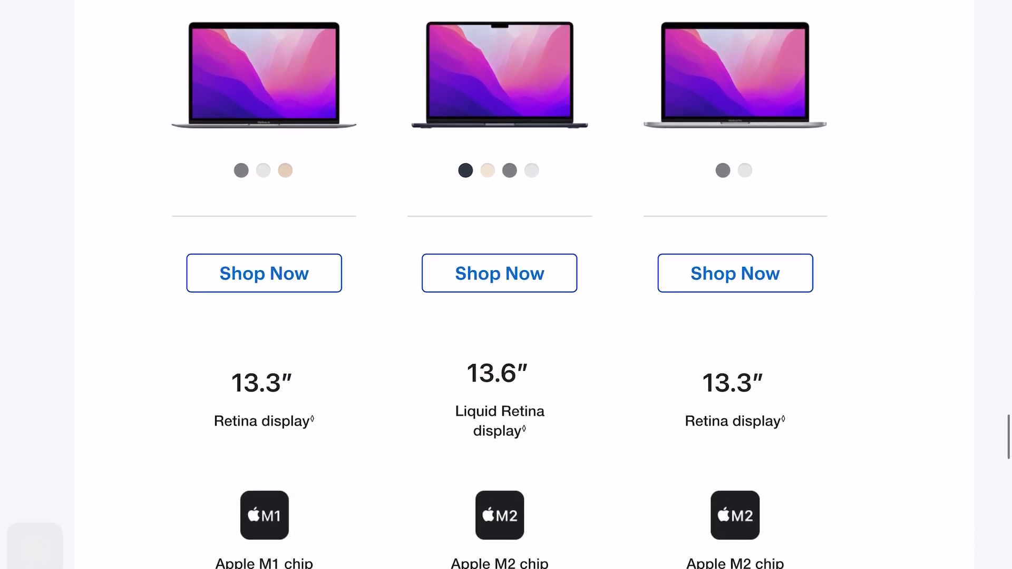
pyautogui.scroll(-3)
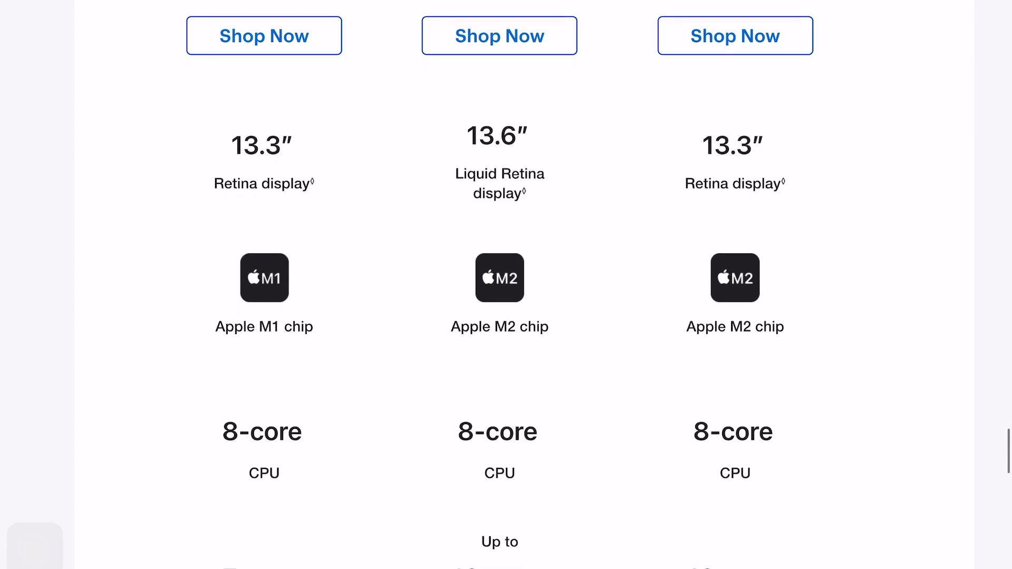
pyautogui.scroll(-3)
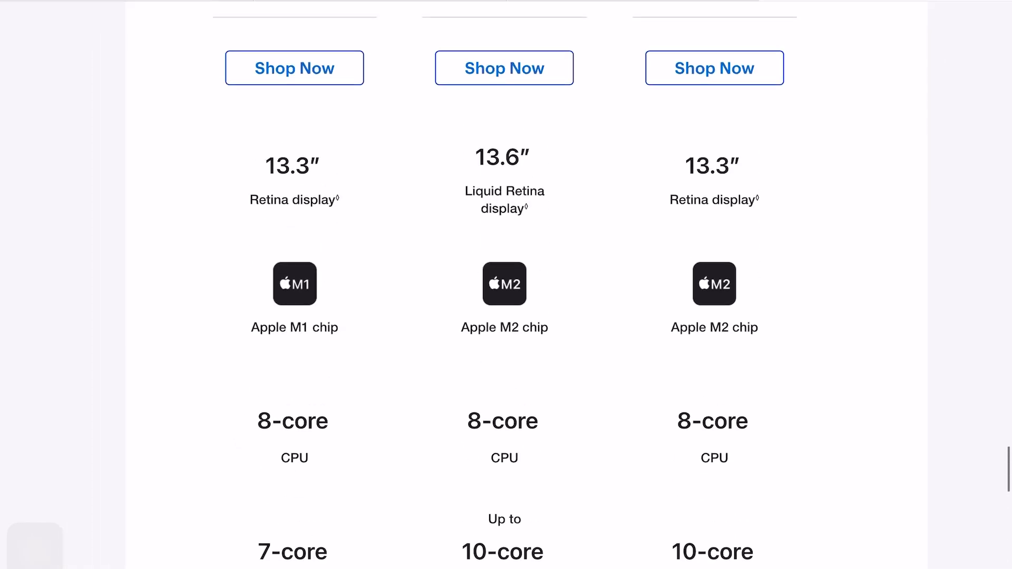